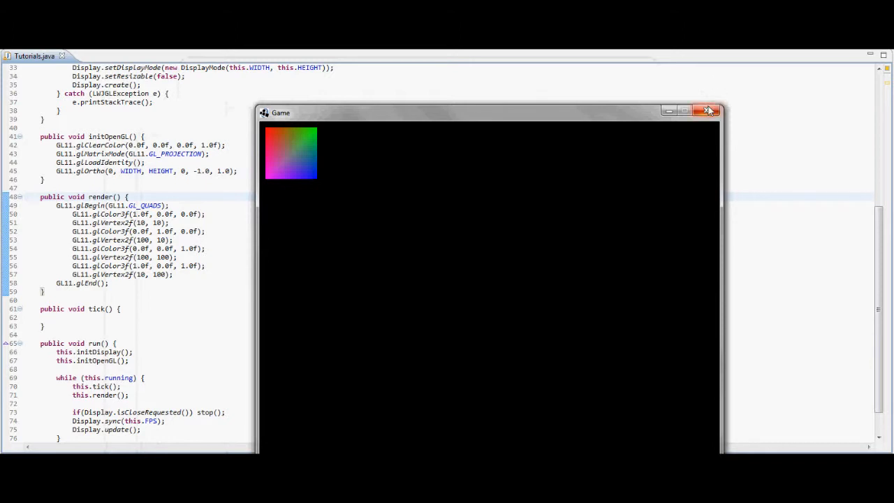
Step: Add GL11.glTranslatef(1.0f, 0.0f, 0.0f) at the top of render() and rerun the game
left_click(709, 111)
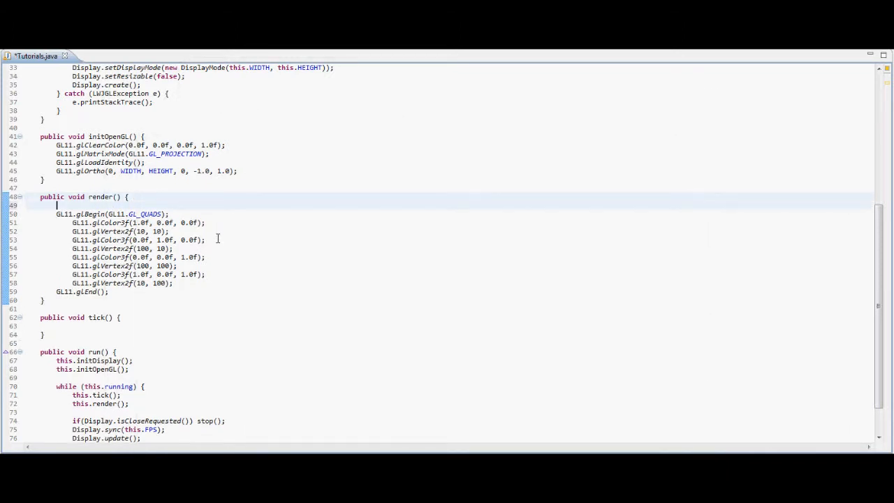
type("GL11.glTranslatef(1.0f, 0.0f, 0.0f);")
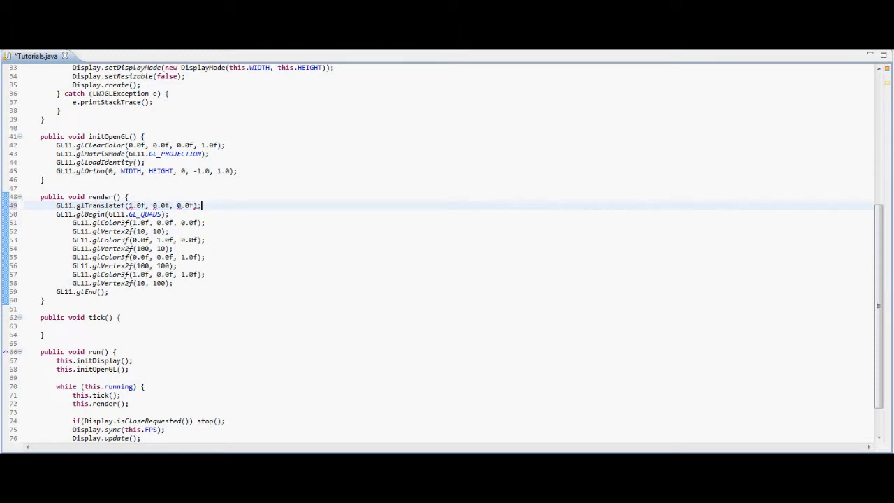
key("ctrl+s")
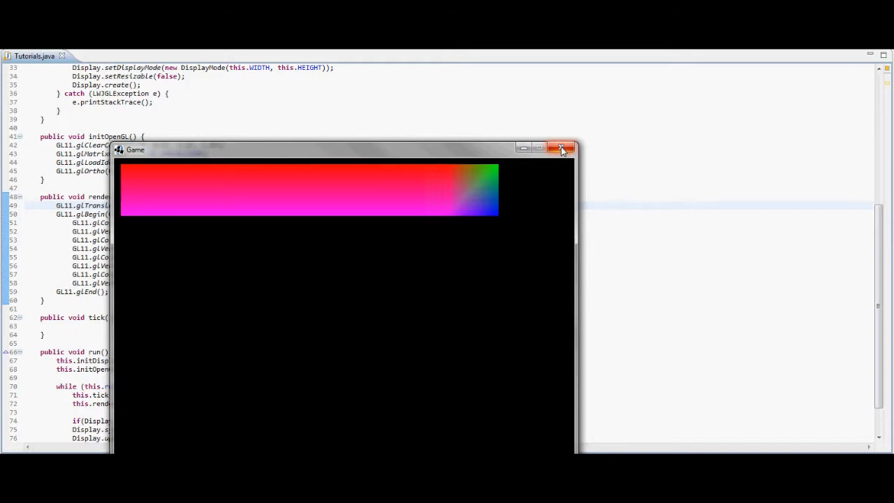
Step: Add GL11.glClear(GL11.GL_COLOR_BUFFER_BIT) at the start of render() and test-run the game
left_click(561, 148)
type("GL11.")
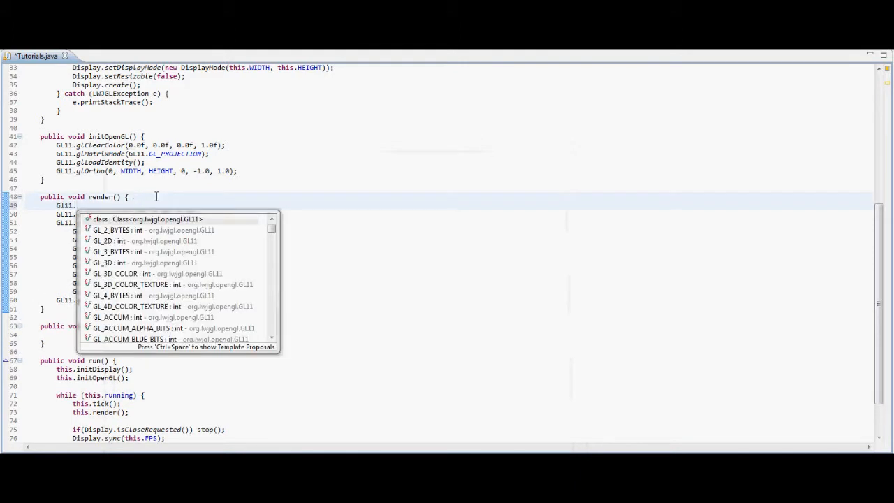
type("glClear")
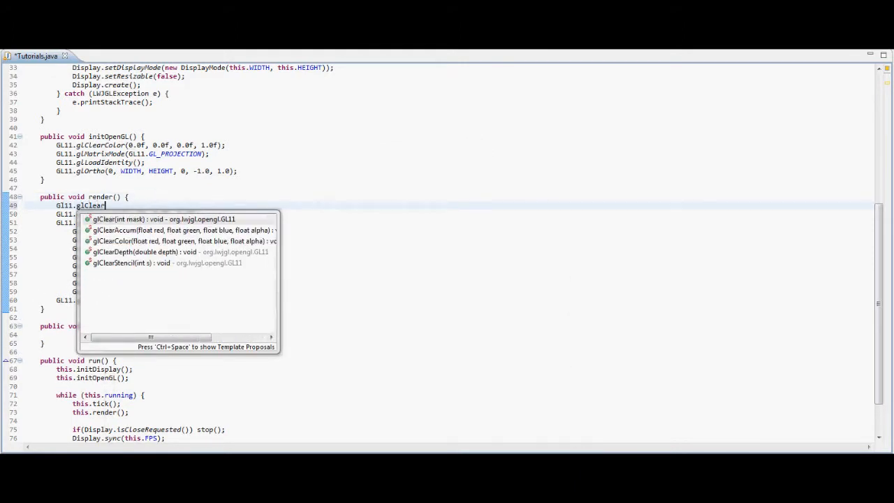
left_click(164, 218)
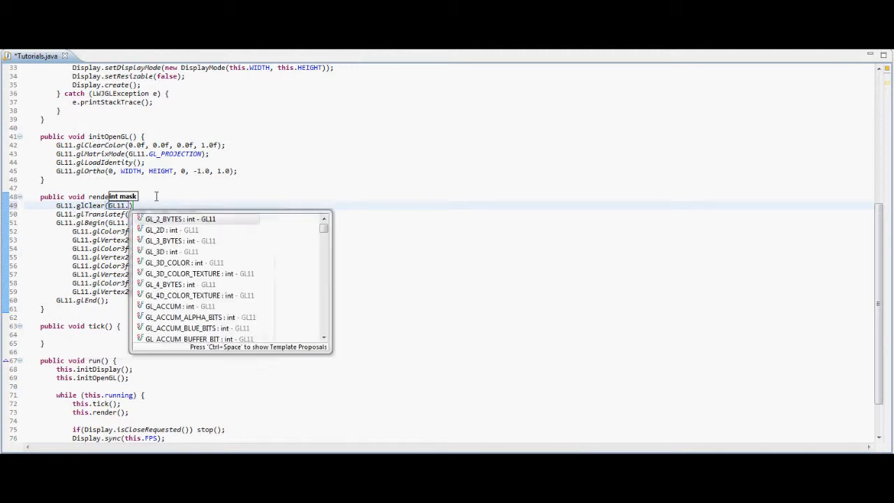
type("GL_COLOR")
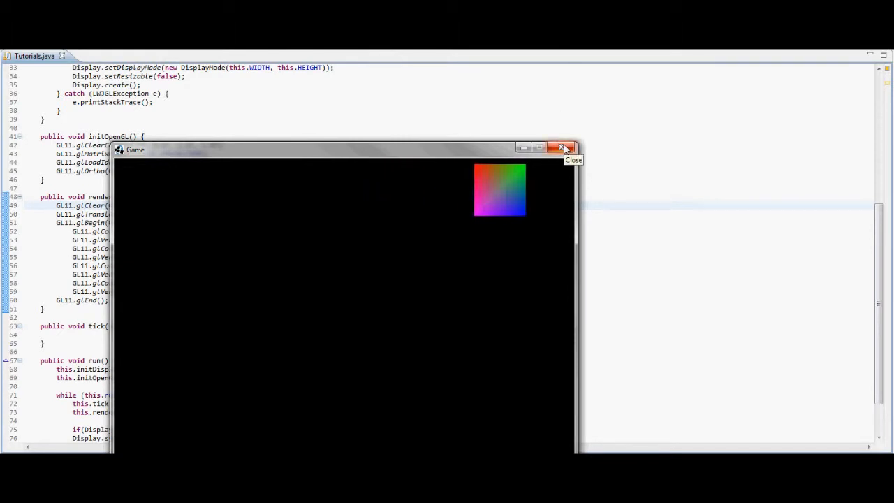
left_click(564, 149)
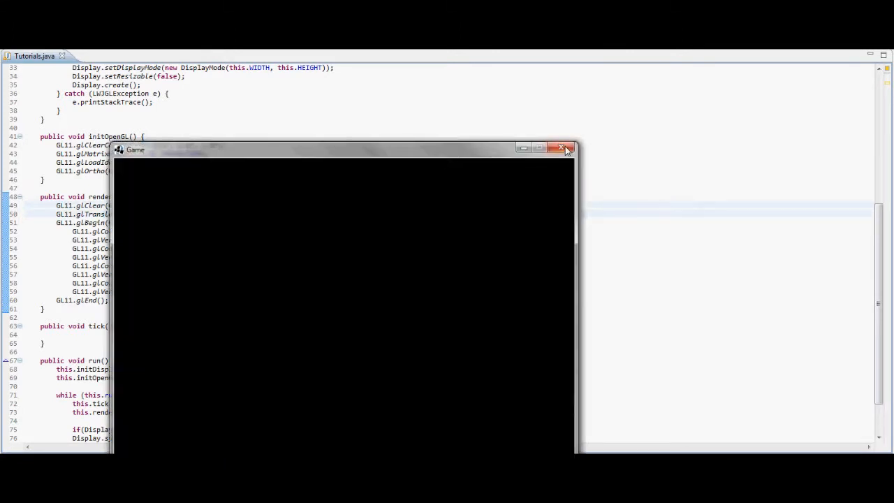
left_click(563, 148)
type("GL11.glLoadIdentity();")
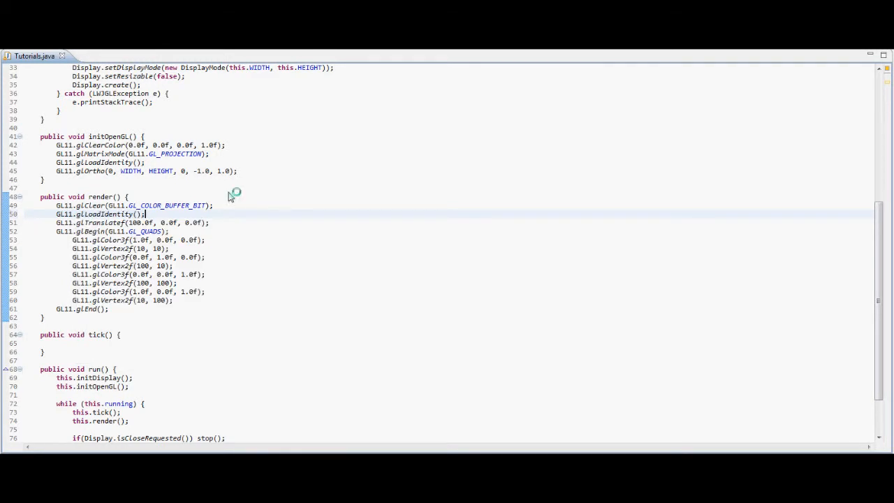
mouse_move(271, 257)
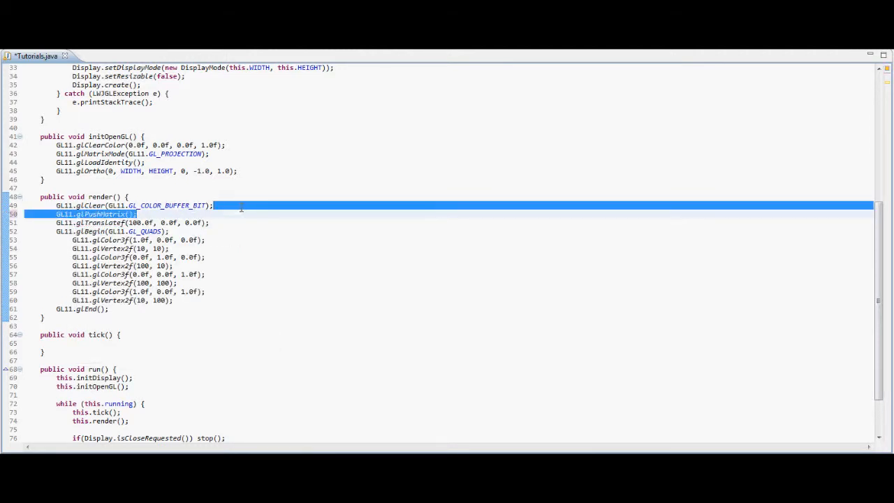
Step: Wrap the quad in glPushMatrix/glPopMatrix with a 100.0f translation and test-run the game
type("GL11.glPushMatrix();")
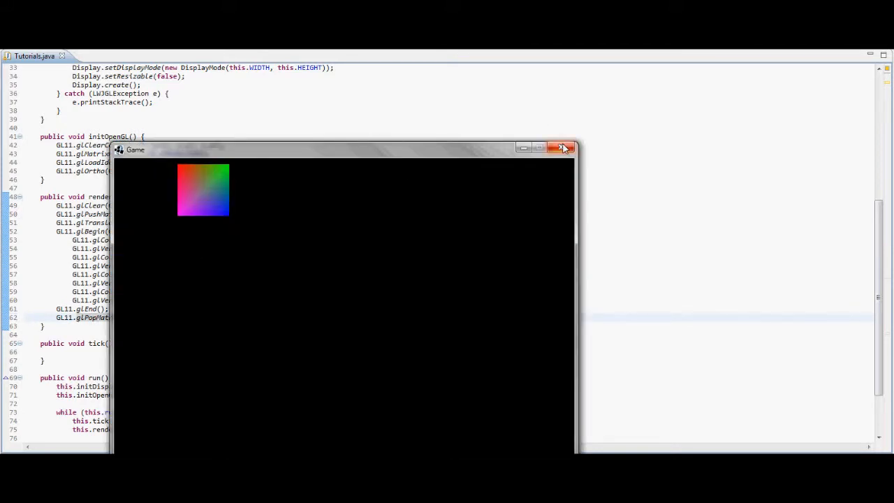
left_click(565, 148)
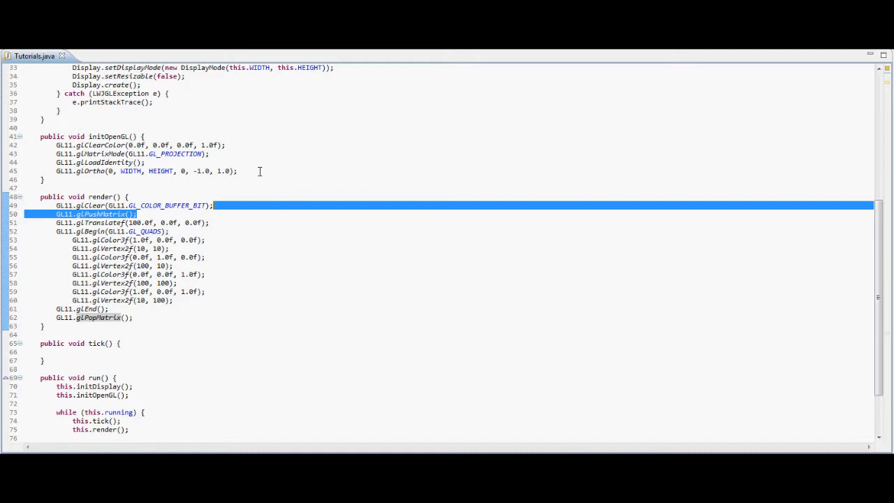
left_click(208, 222)
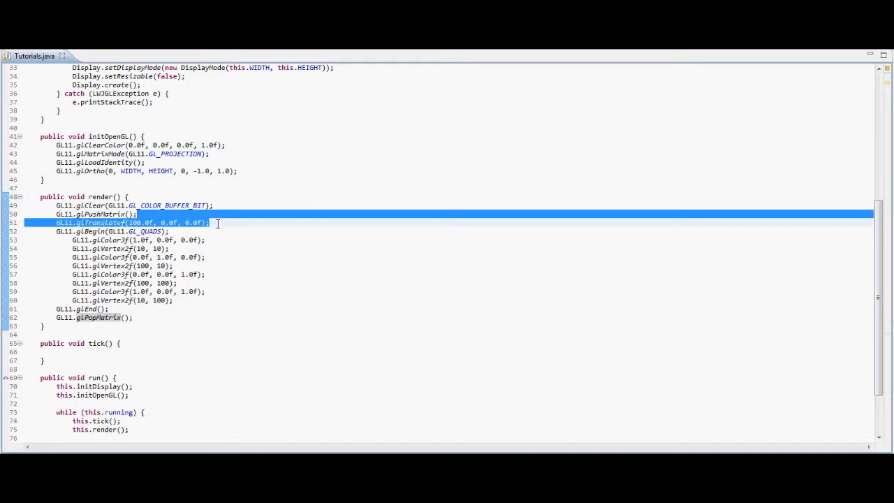
left_click(212, 224)
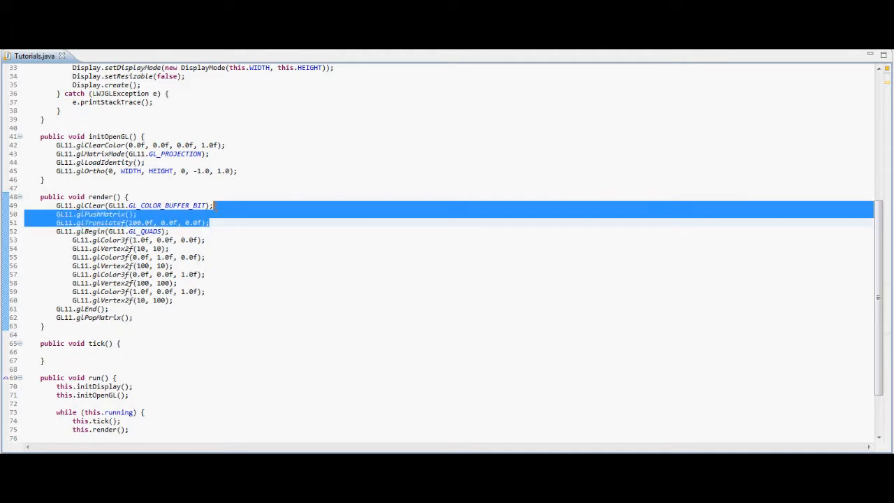
Step: Declare an int time field above render()
left_click(190, 171)
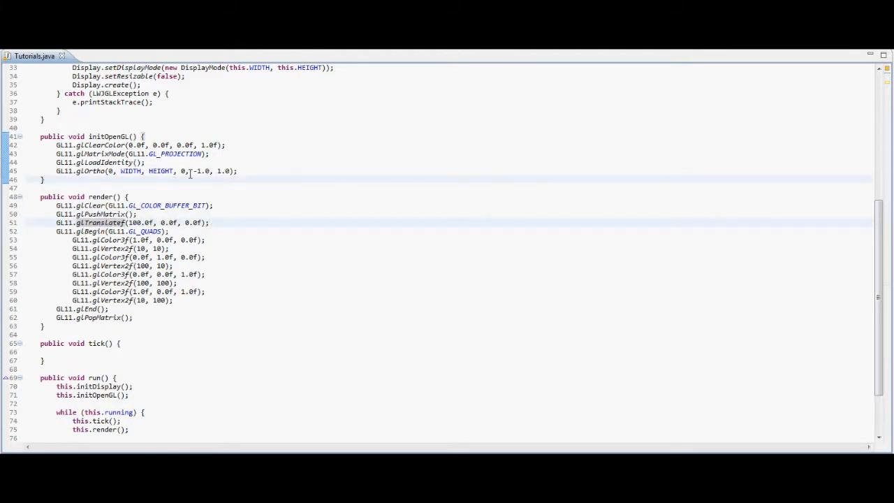
type("int an")
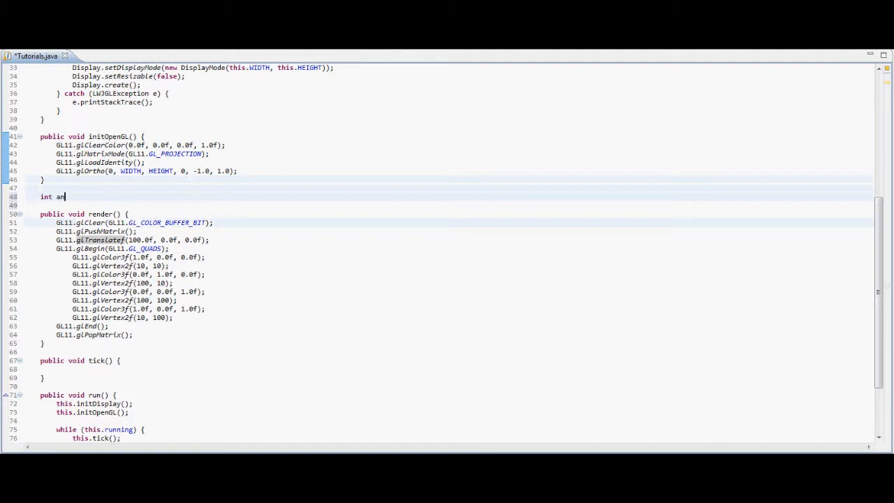
type("time")
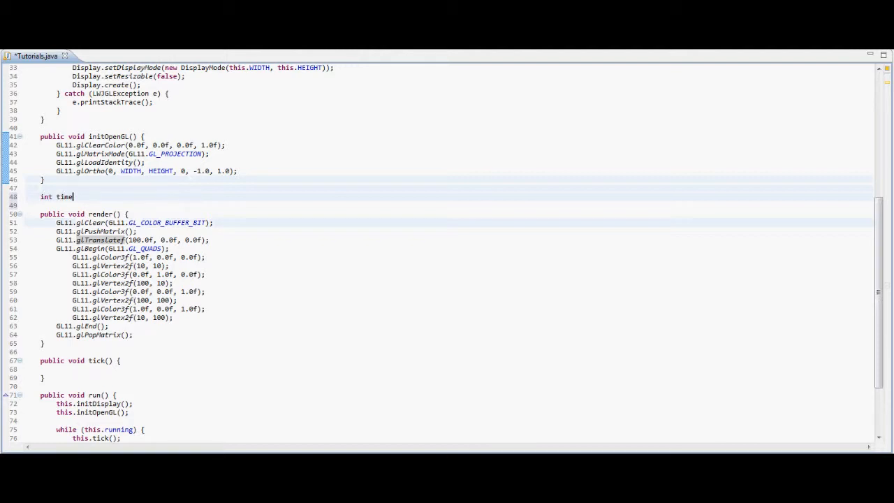
type(";")
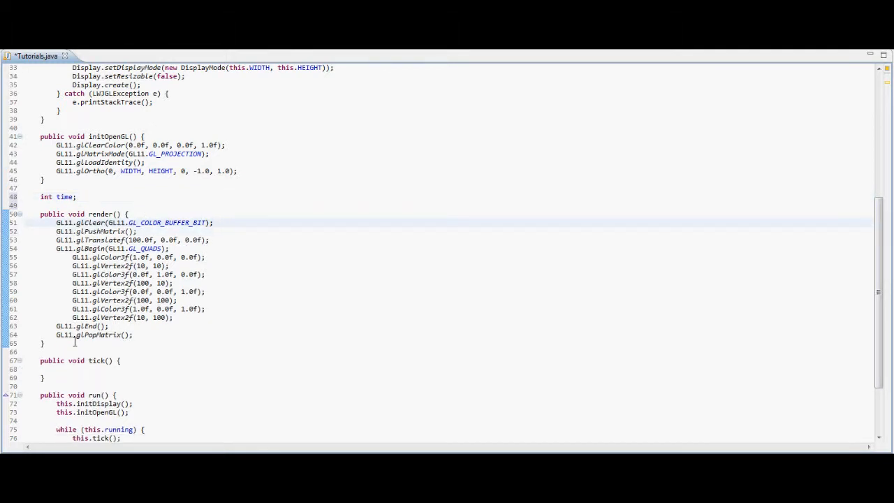
Step: Increment this.time in tick(), translate the quad by time, and test-run the game
type("thi")
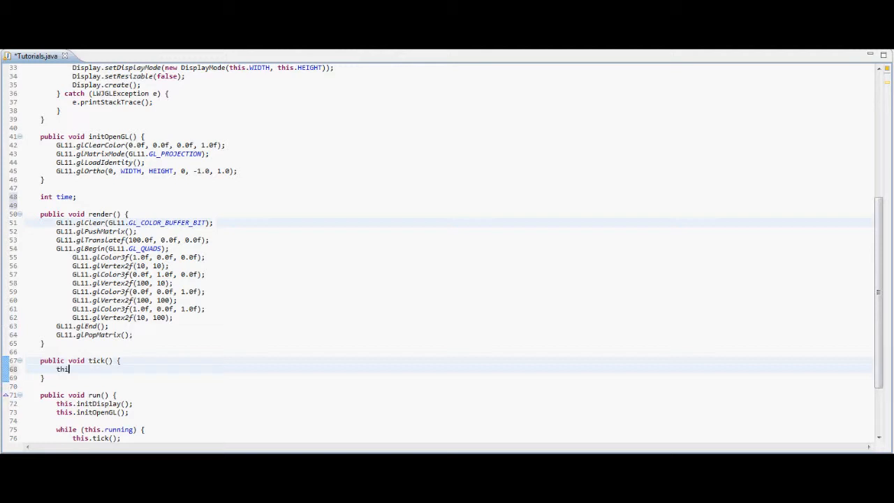
type("s.time")
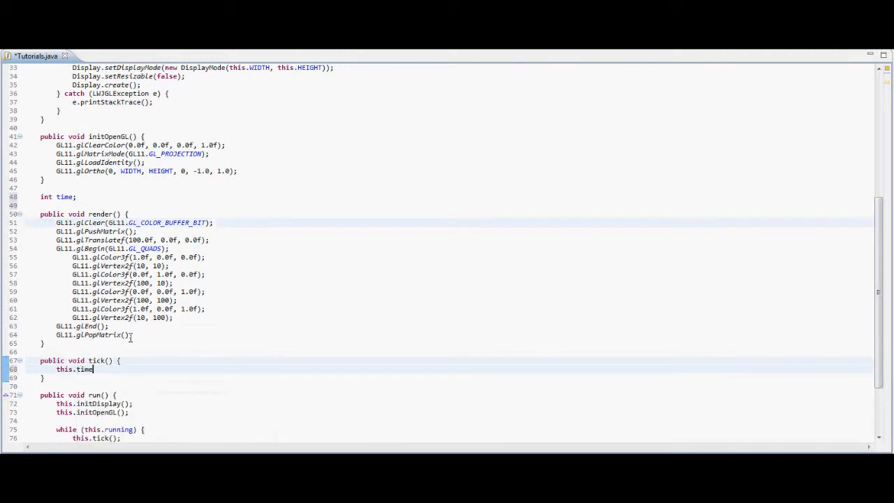
type("++;")
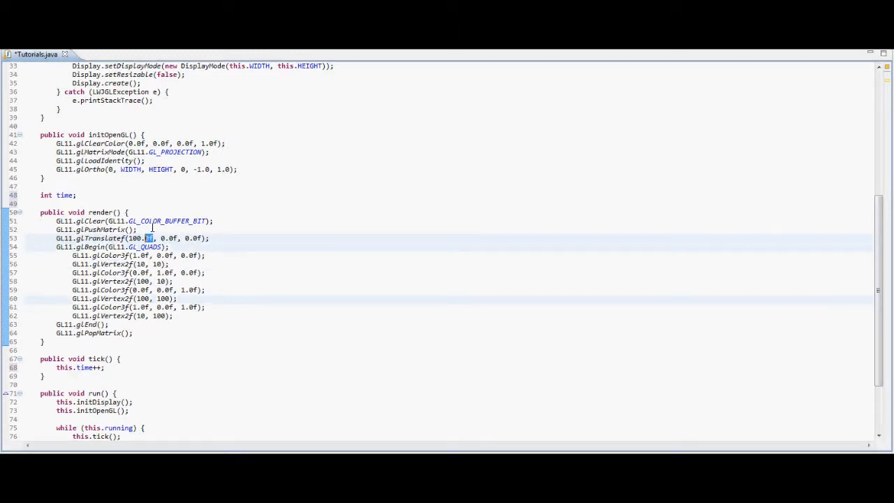
type("time")
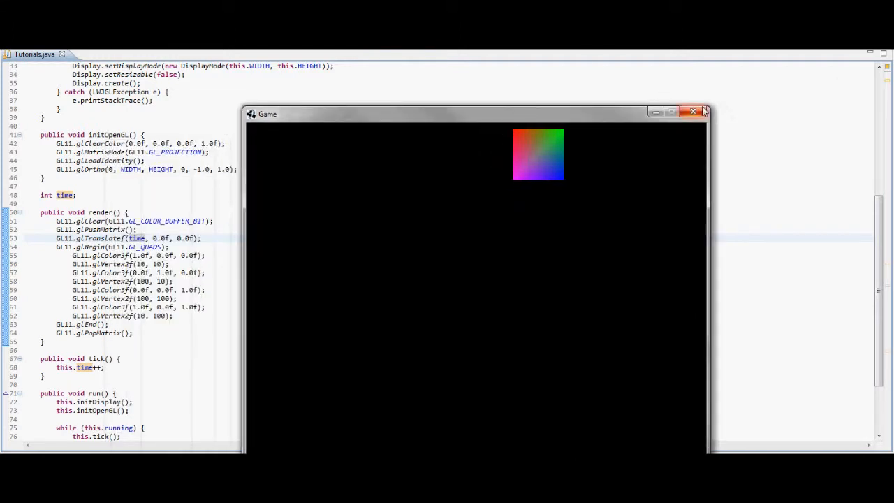
left_click(693, 111)
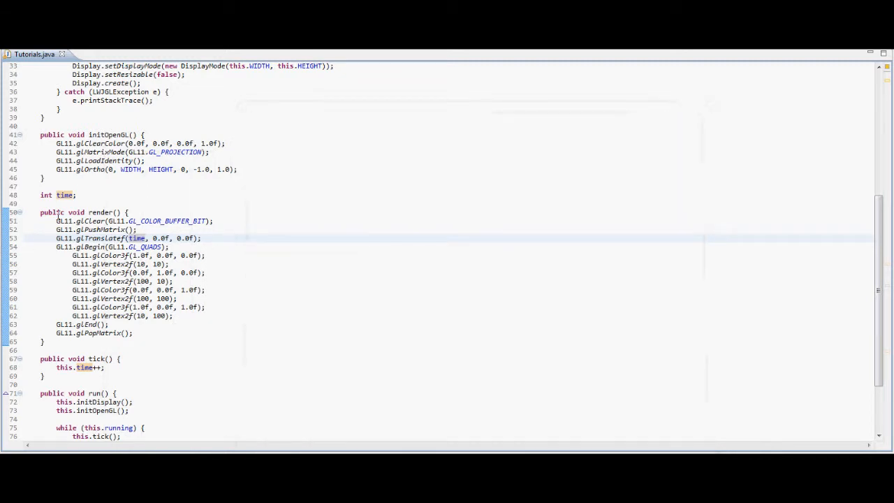
double_click(137, 237)
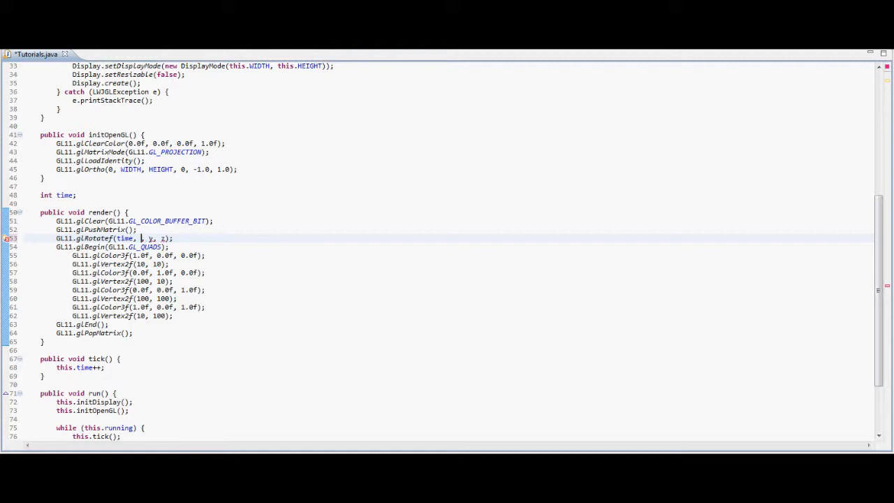
Step: Change the translate to GL11.glRotatef(time, 0.0, 0.0, 1.0) about the z-axis
type("0.0")
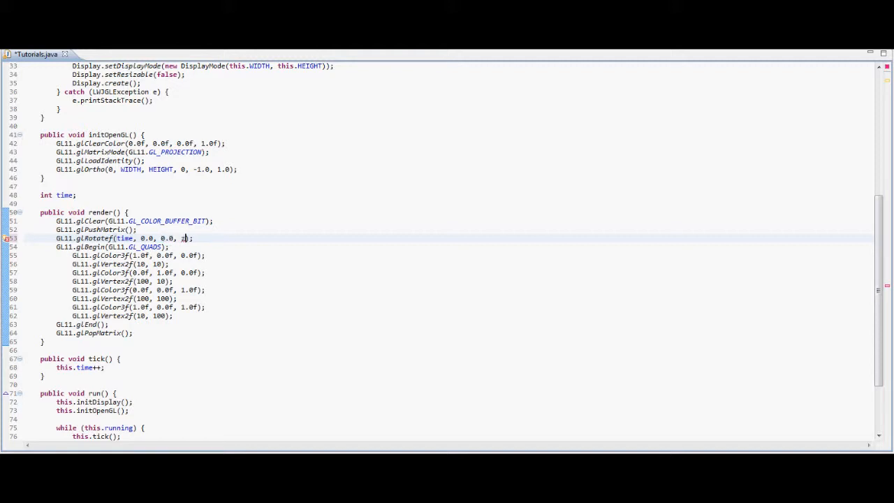
type("1.0")
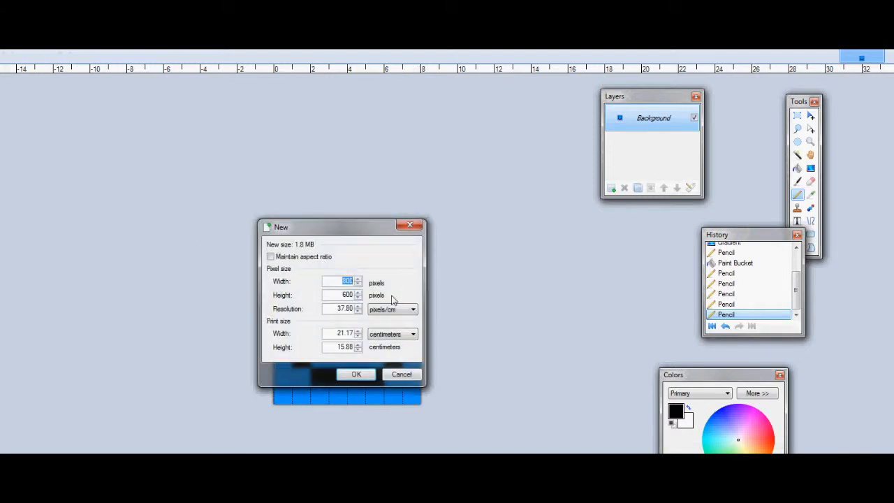
Step: On a new canvas, sketch vertical, horizontal and diagonal axes with a small circle on the horizontal one
left_click(356, 374)
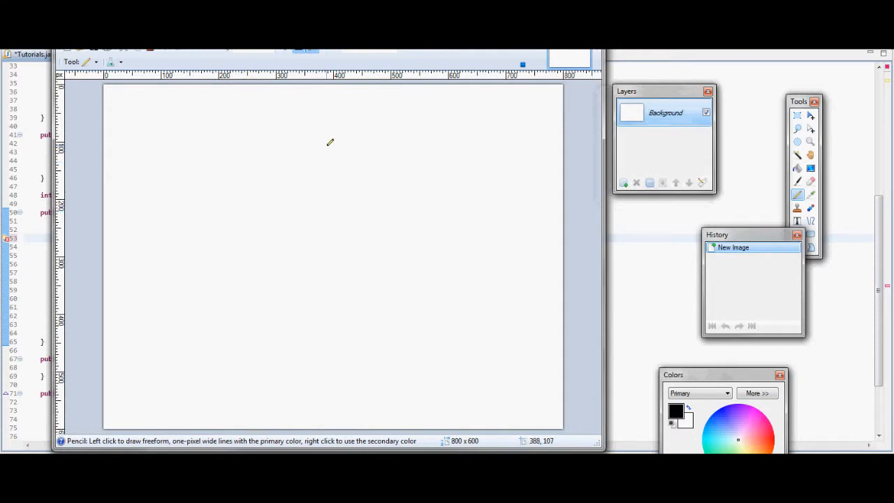
left_click_drag(281, 128, 291, 286)
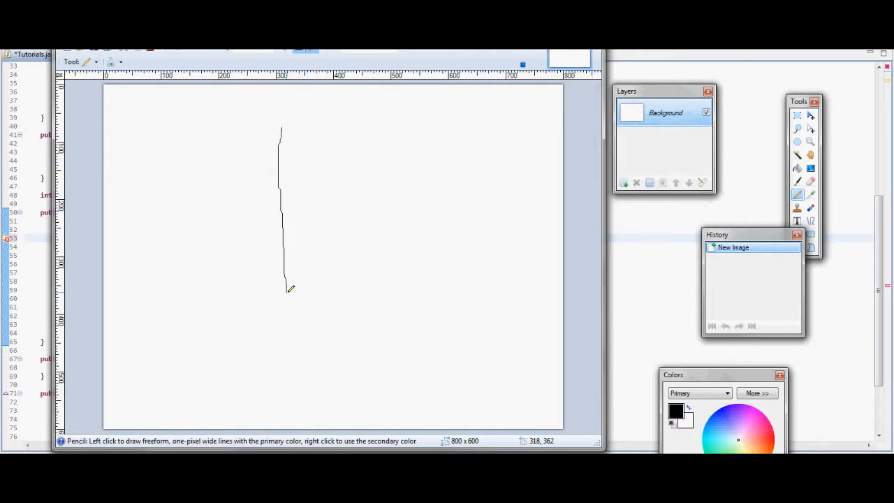
left_click_drag(287, 288, 475, 288)
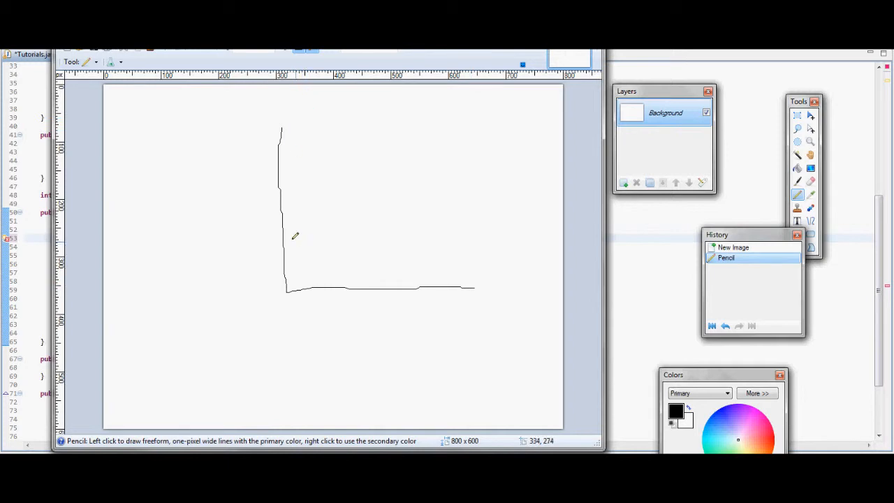
mouse_move(292, 287)
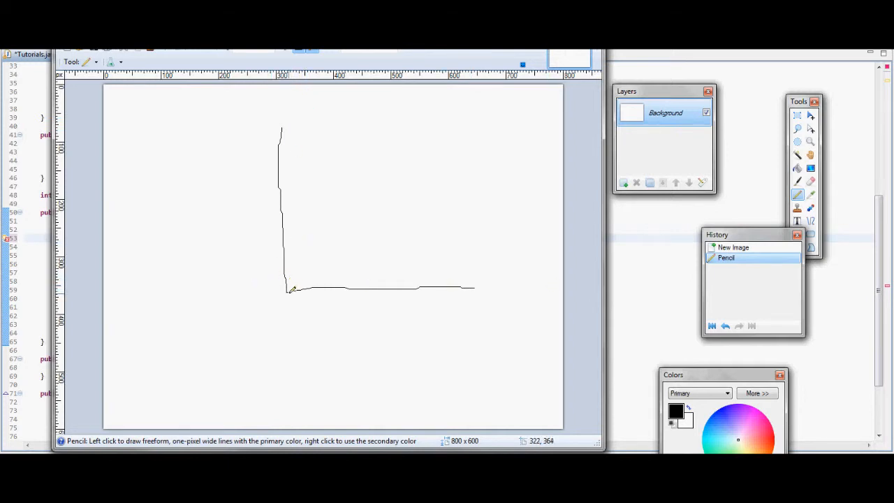
left_click_drag(288, 287, 359, 171)
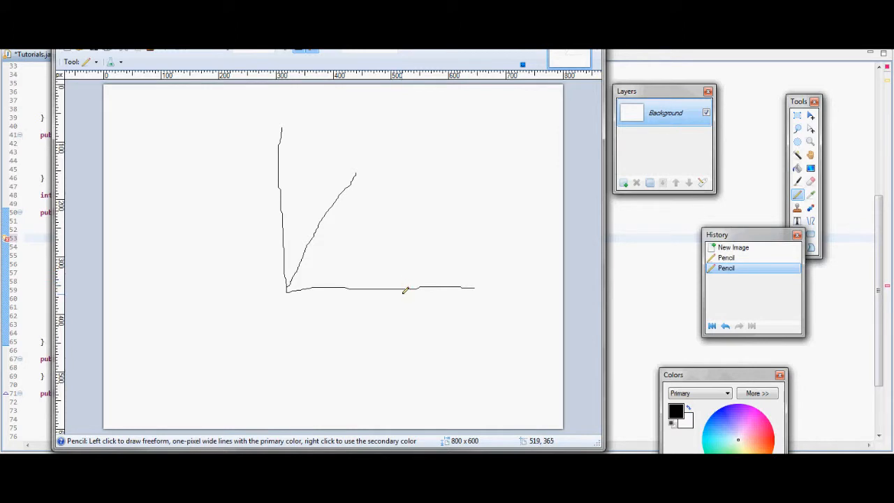
left_click_drag(405, 289, 391, 272)
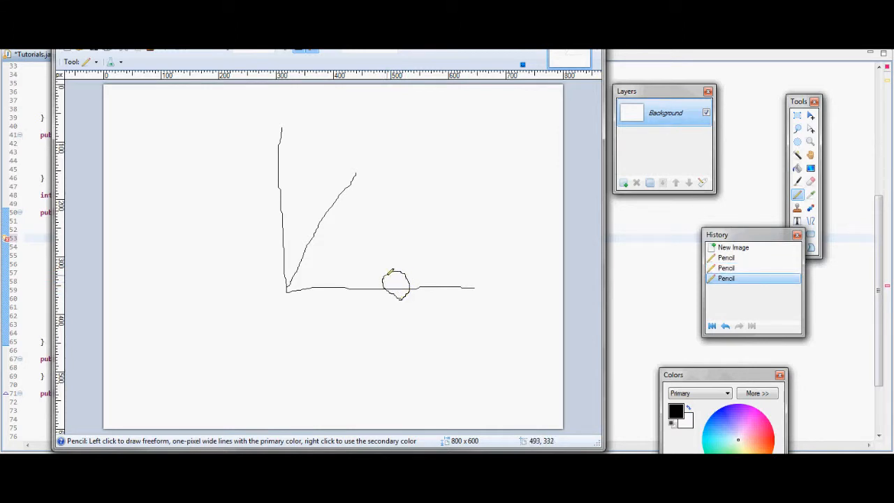
mouse_move(273, 171)
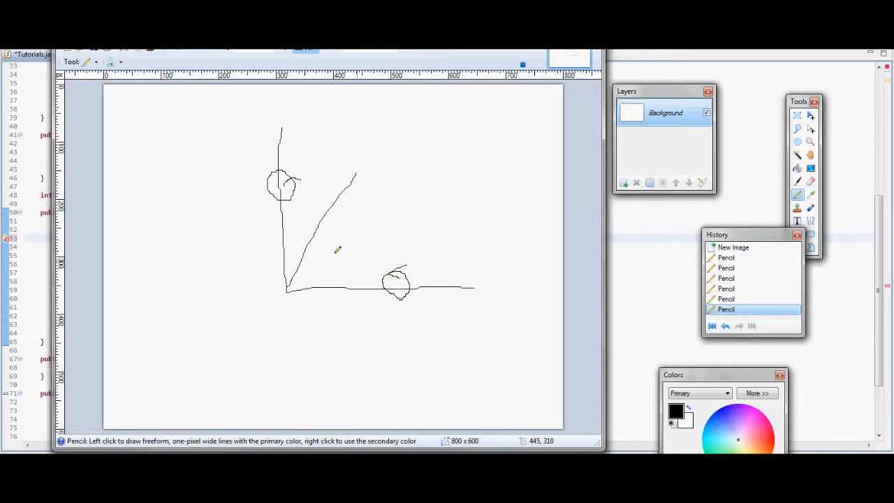
mouse_move(341, 194)
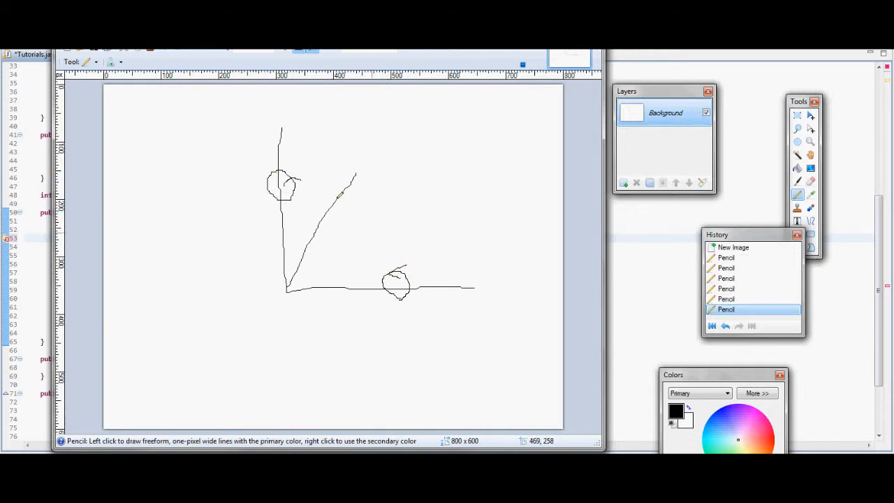
mouse_move(341, 199)
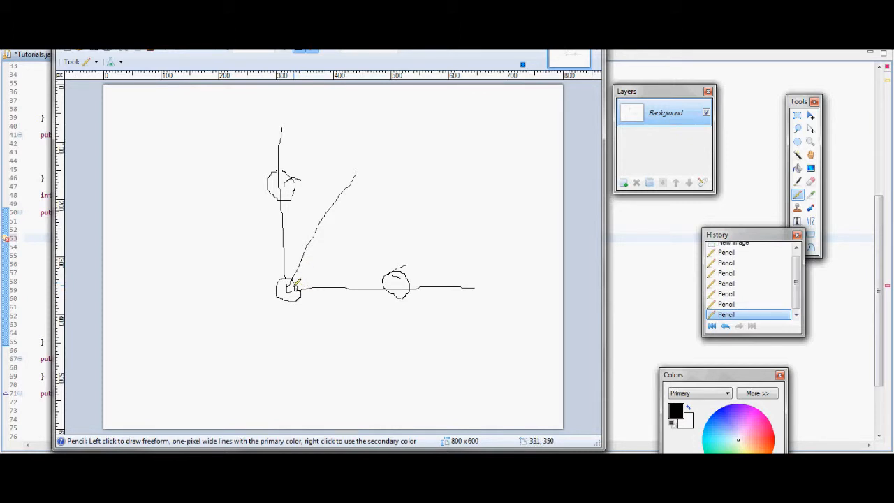
mouse_move(300, 277)
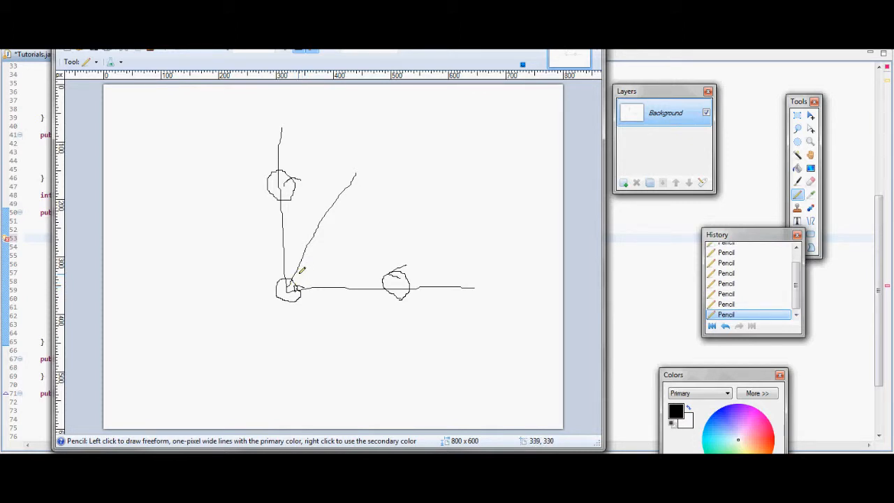
mouse_move(272, 232)
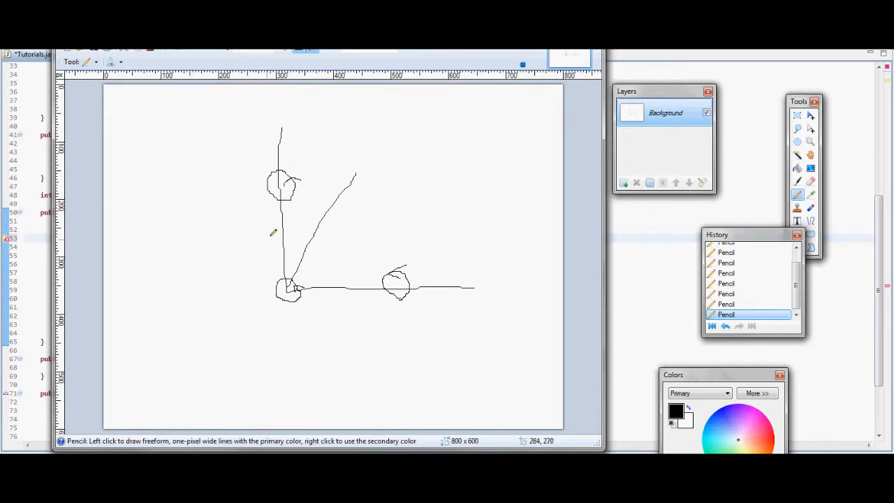
mouse_move(254, 196)
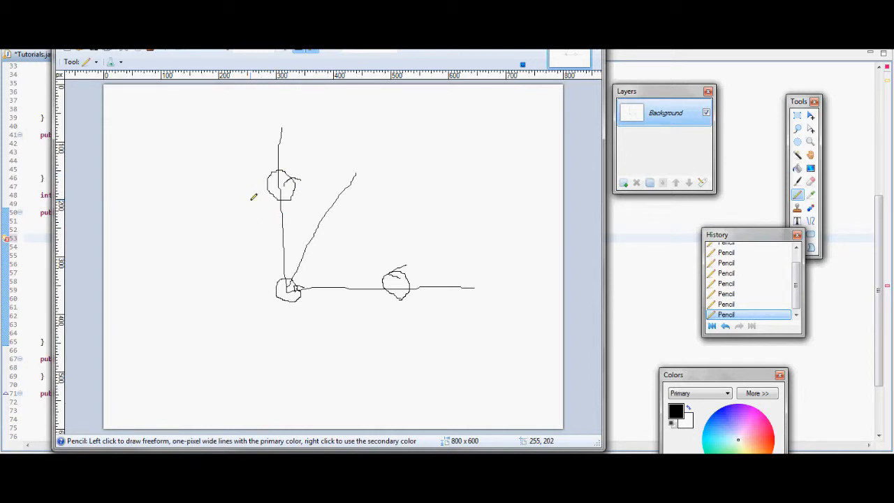
mouse_move(455, 320)
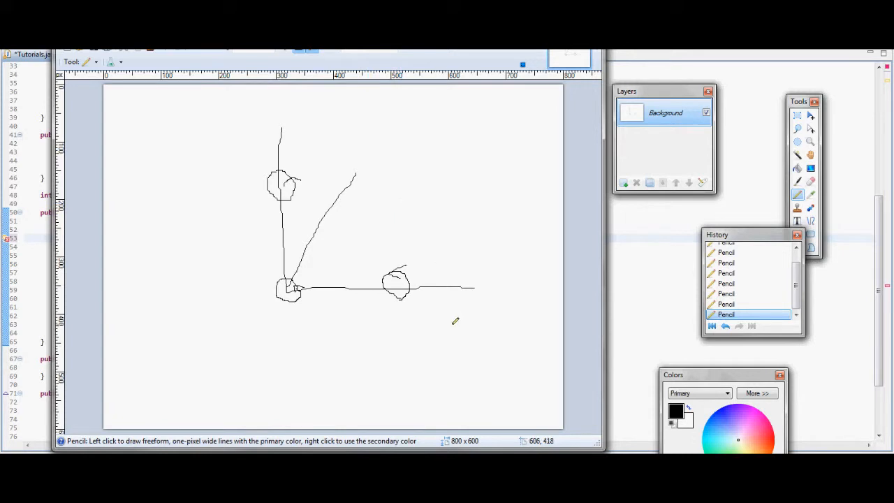
mouse_move(336, 313)
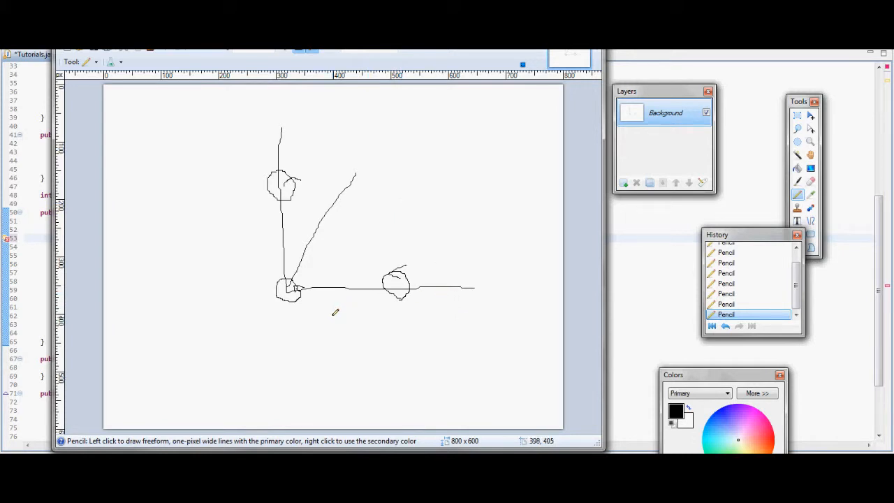
mouse_move(524, 75)
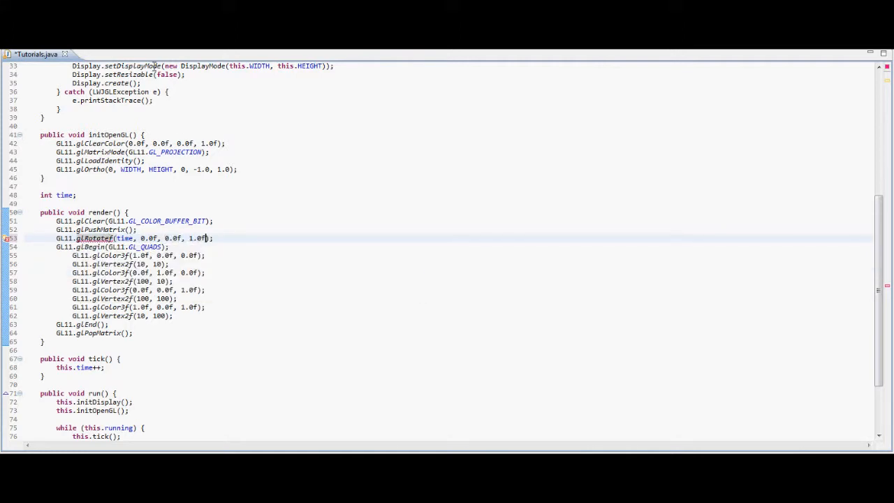
Step: Save Tutorials.java, launch the rotating-quad game, then close its window
key("ctrl+s")
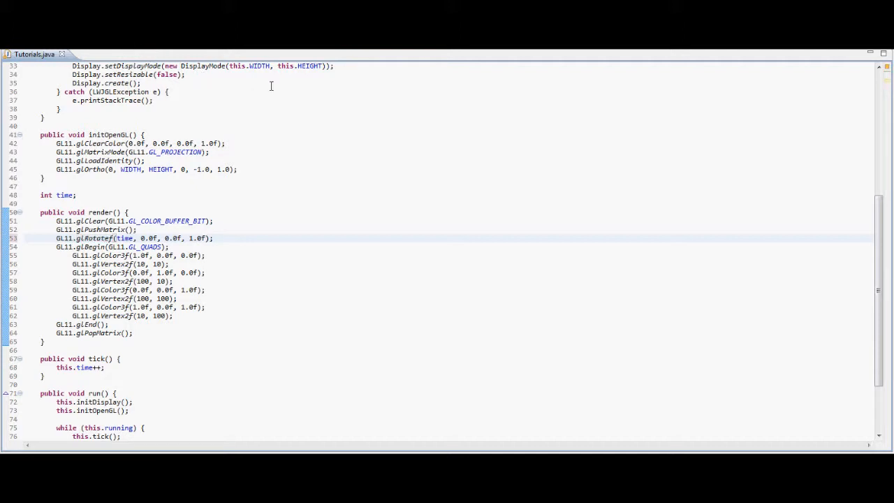
mouse_move(211, 91)
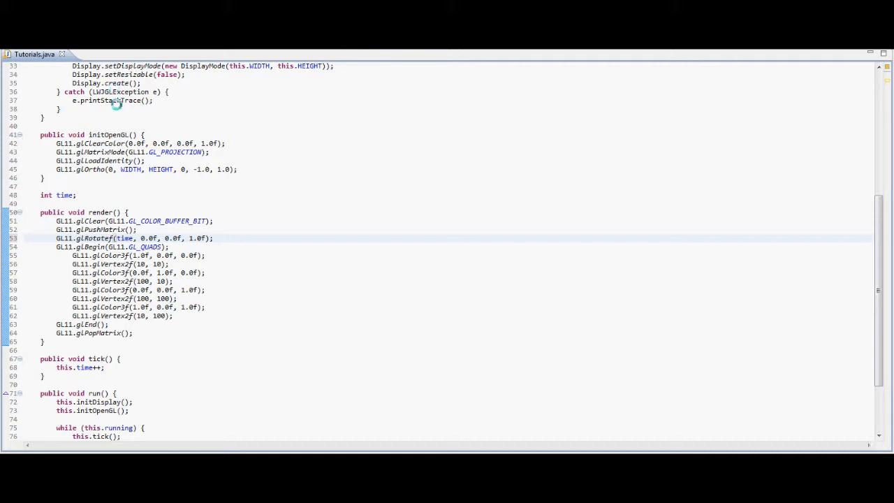
mouse_move(44, 134)
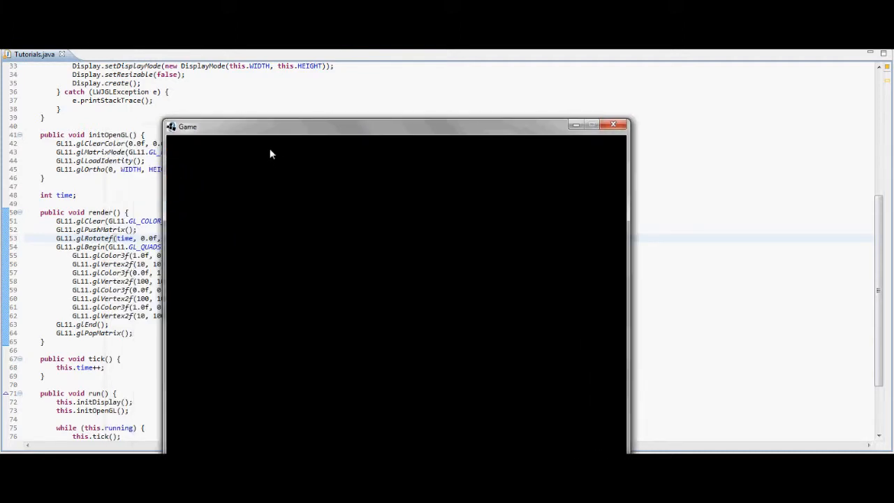
mouse_move(264, 148)
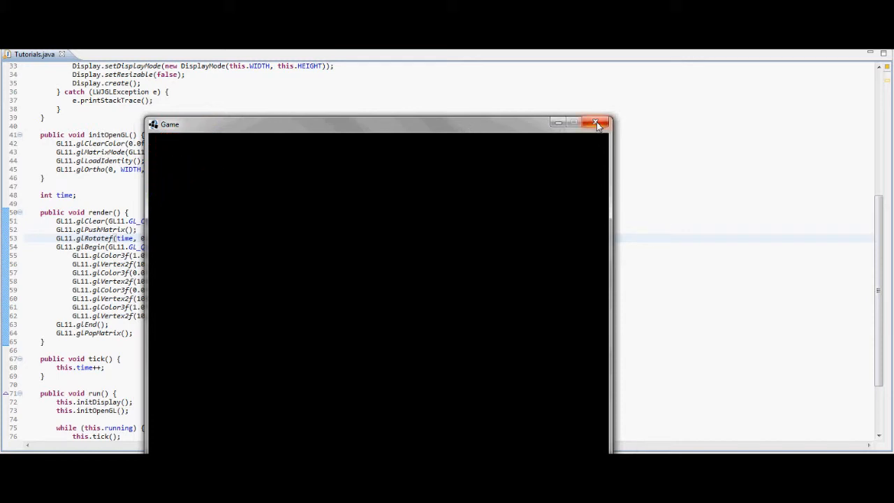
left_click(595, 123)
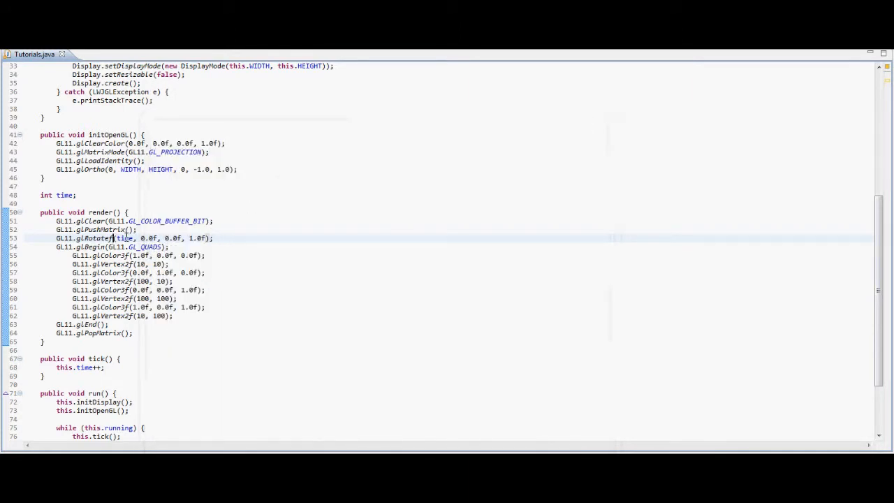
Step: Replace glRotatef with GL11.glScalef(2.0f, 2.0f, 1.0f) and run the game
double_click(95, 238)
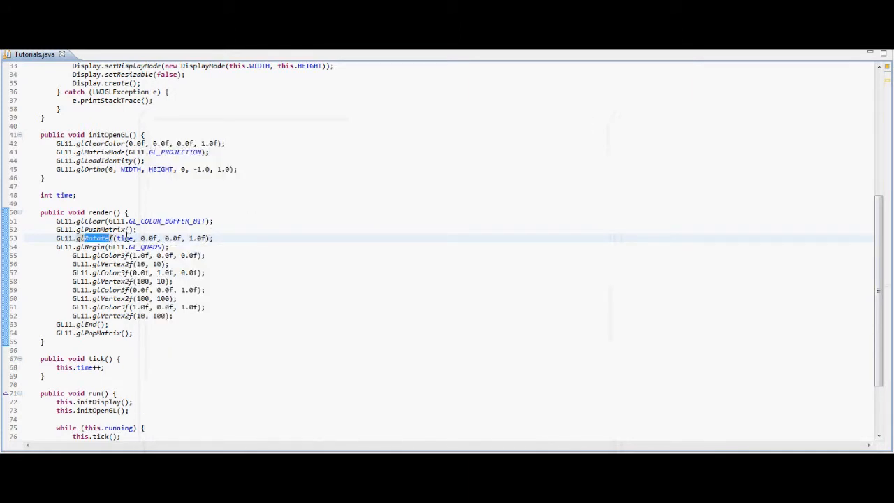
key("Delete")
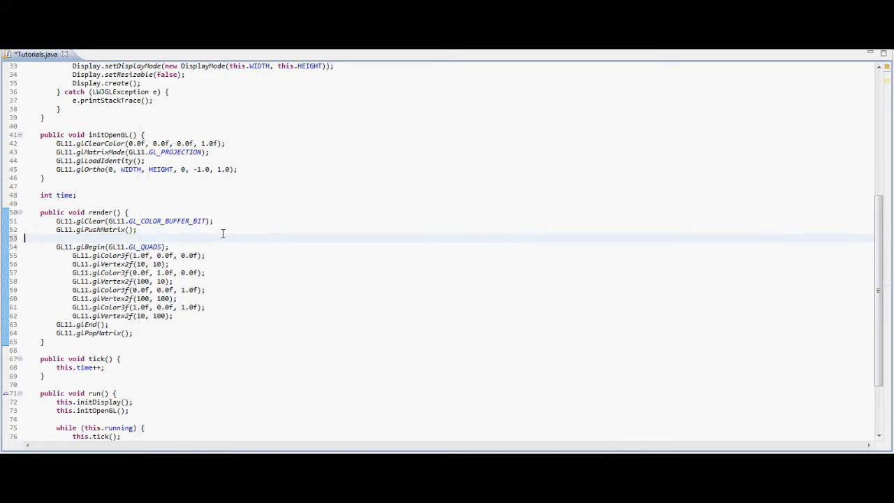
type("GL11.glScalef(x, y, z);")
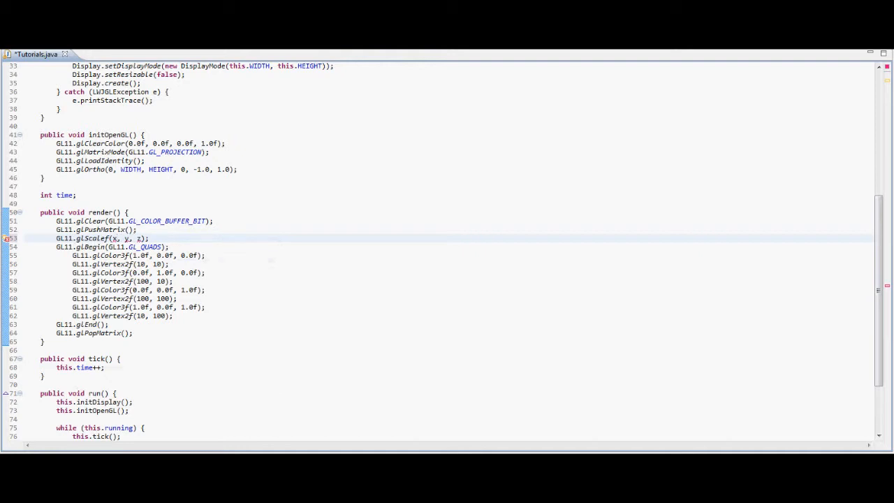
type("2.0f")
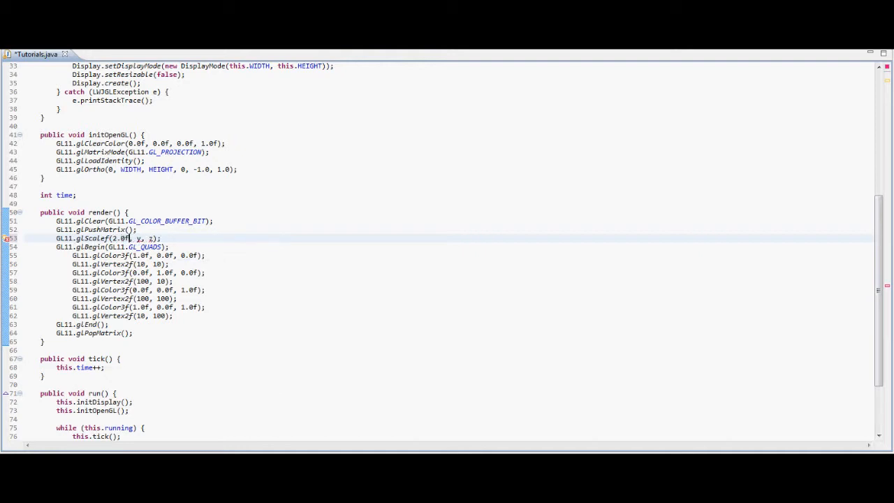
type("2.0f")
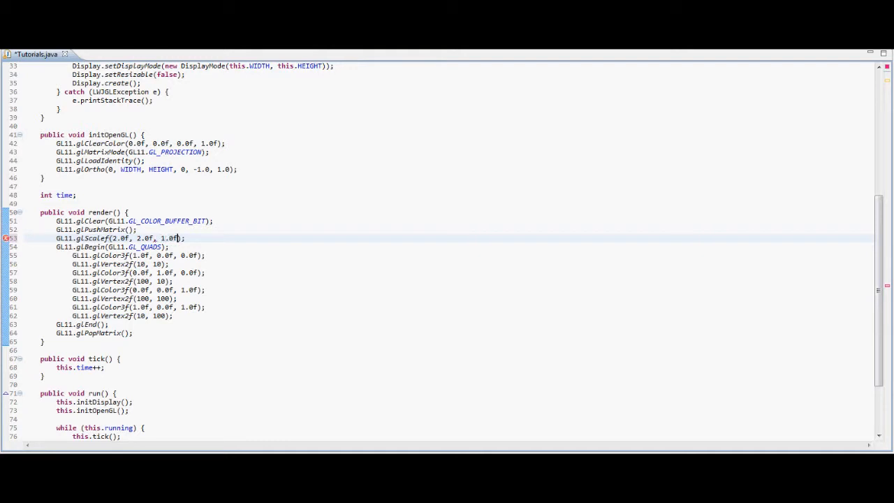
left_click(201, 238)
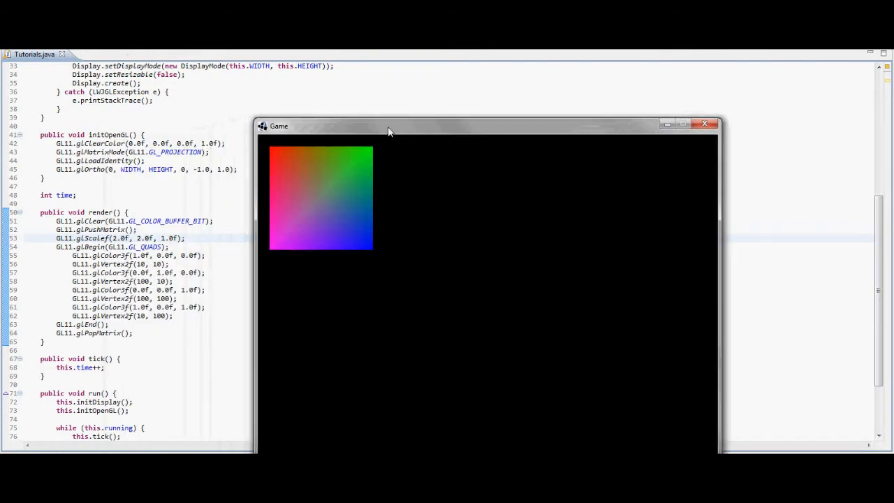
Step: Scale x and y by time in glScalef, test-run the game, then close it
left_click(704, 124)
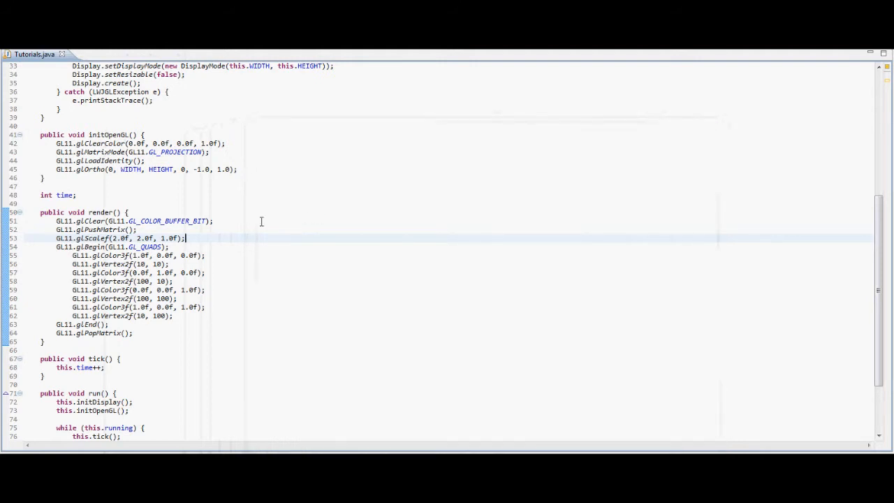
double_click(146, 238)
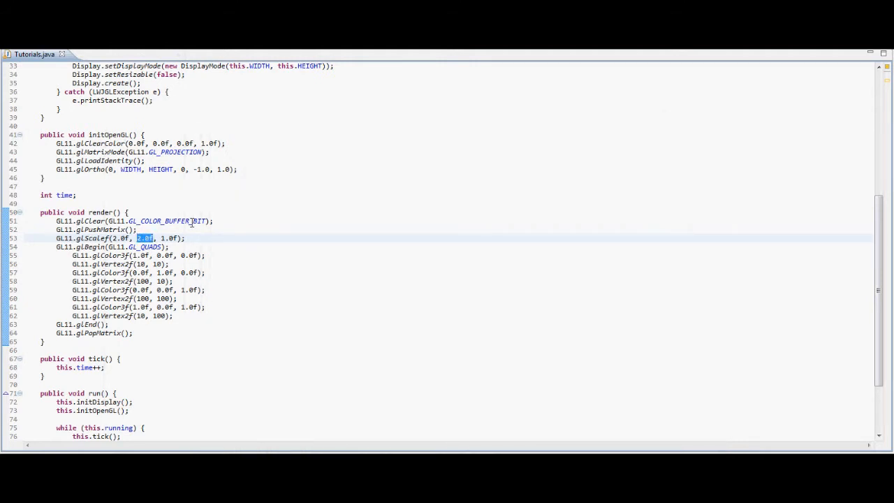
type("time")
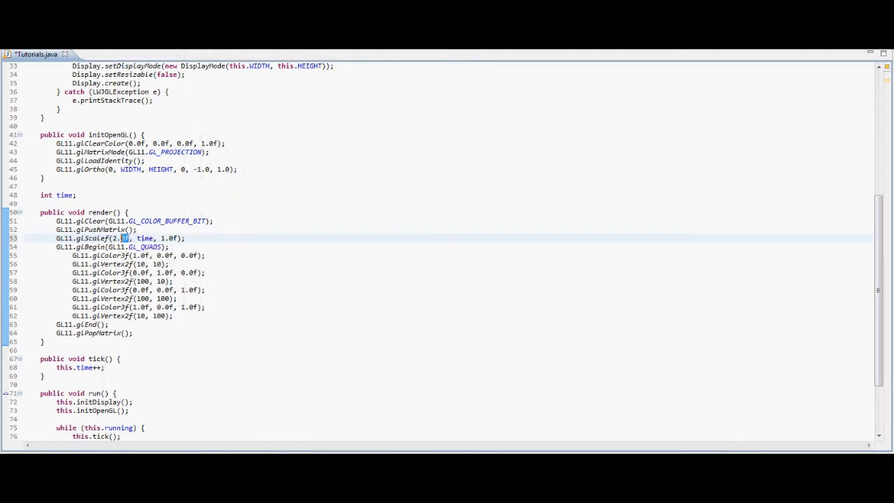
type("time")
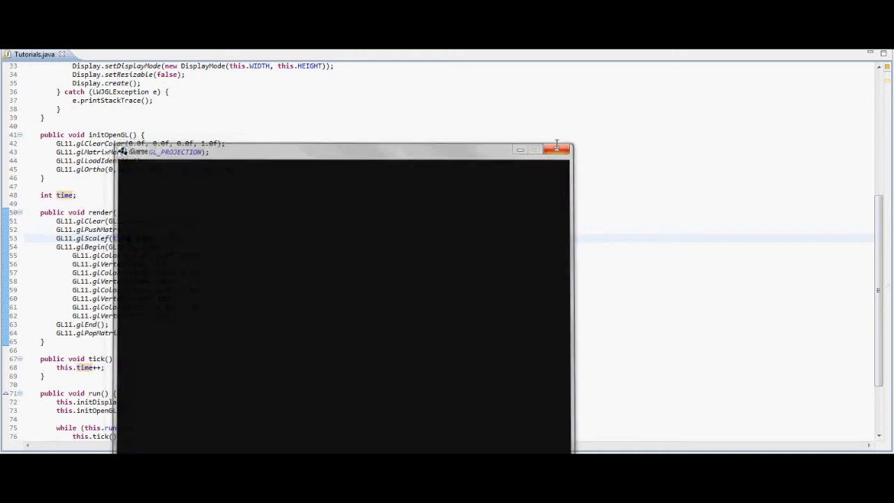
left_click(556, 148)
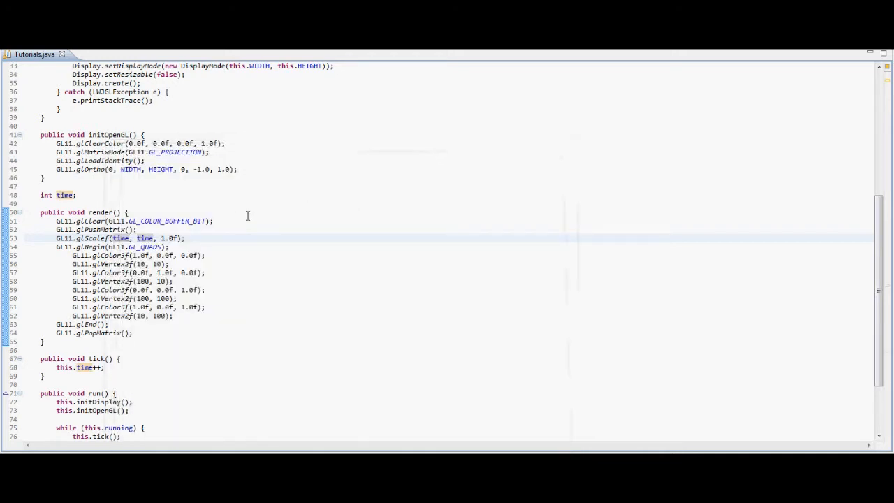
mouse_move(242, 222)
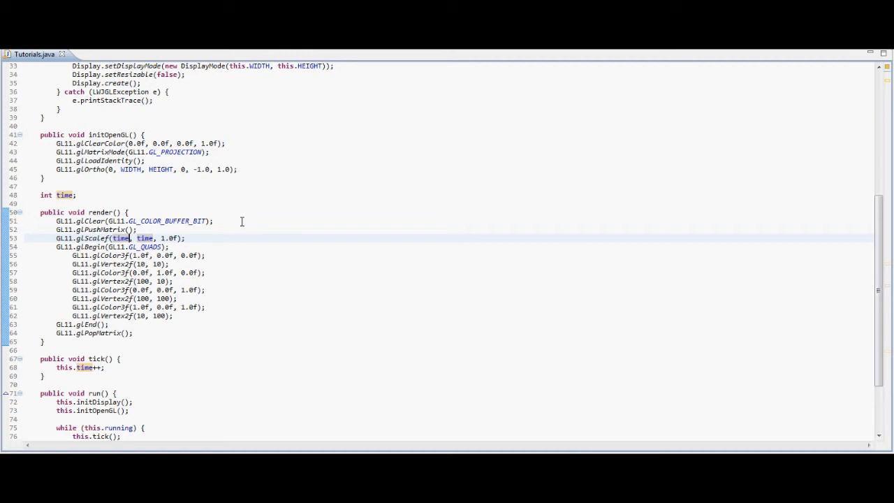
mouse_move(213, 229)
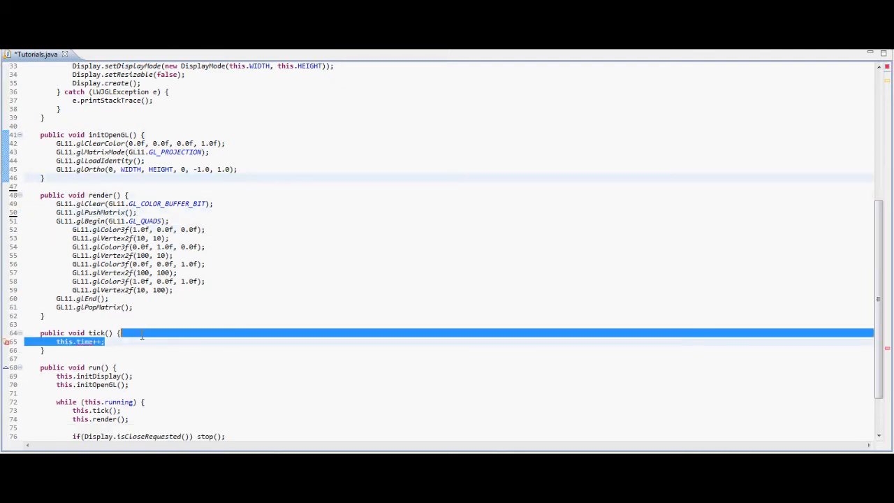
Step: Delete the glScalef line, the time field and the this.time++ increment in tick()
key("Delete")
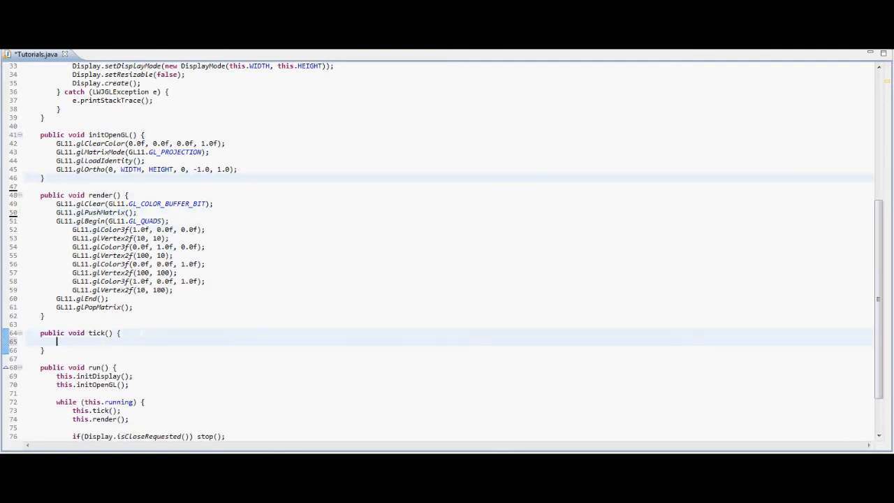